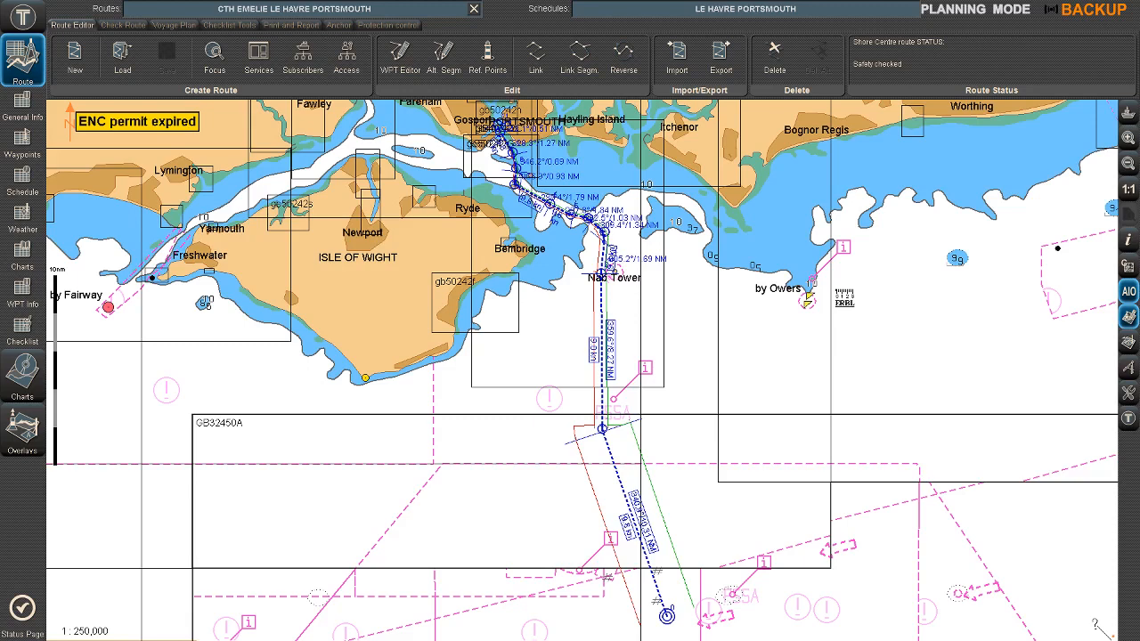
Show the Service Registry and Ship Service Book panels from the Routes toolbar.
left_click(258, 57)
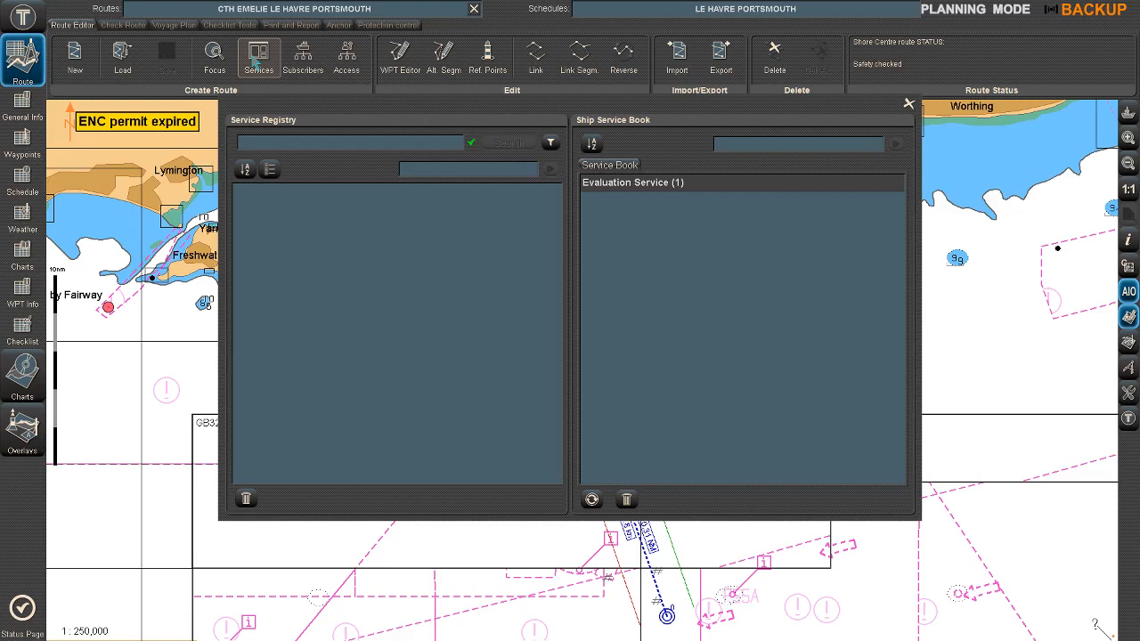
Search the Service Registry for STC and add STC-Southampton to the service book.
type("STI")
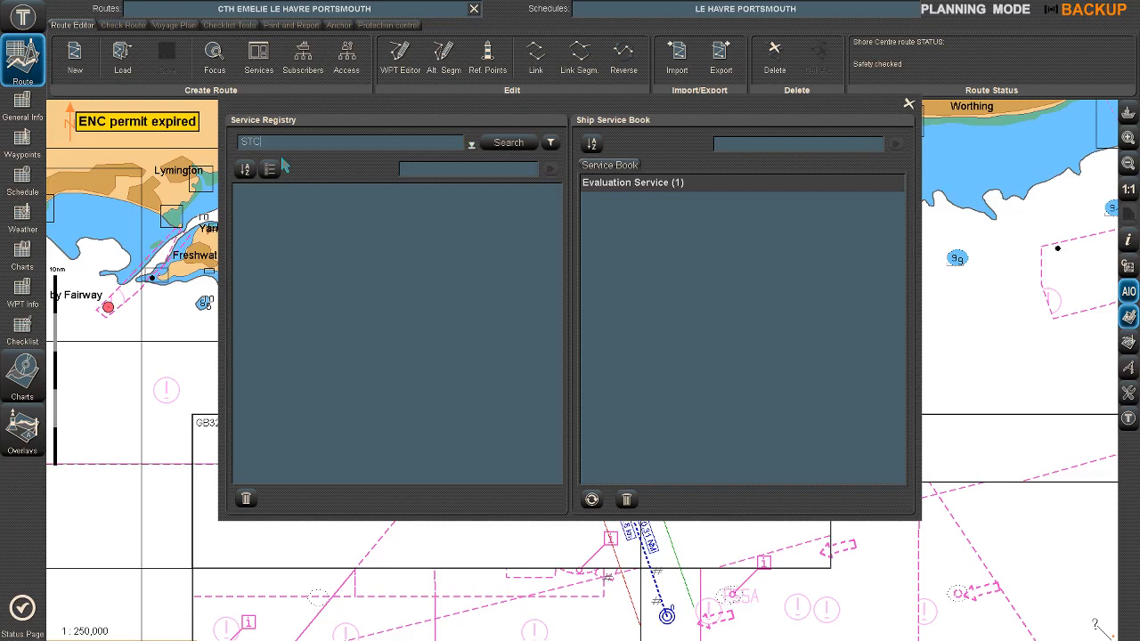
left_click(507, 142)
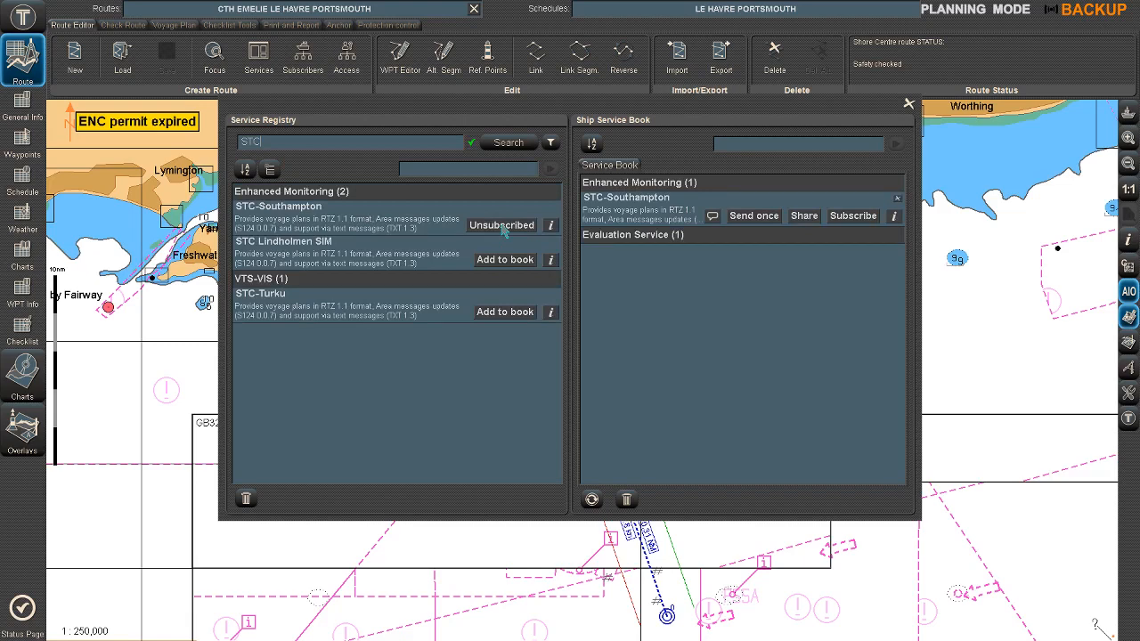
Add STC Lindholmen SIM to the service book alongside STC-Southampton.
left_click(506, 260)
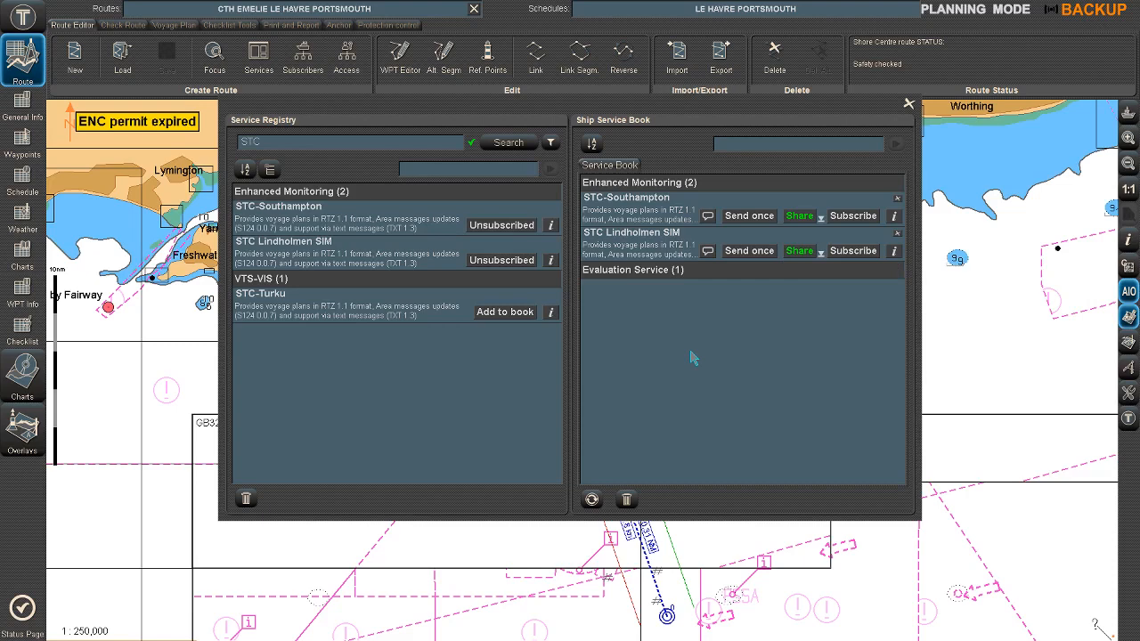
mouse_move(801, 240)
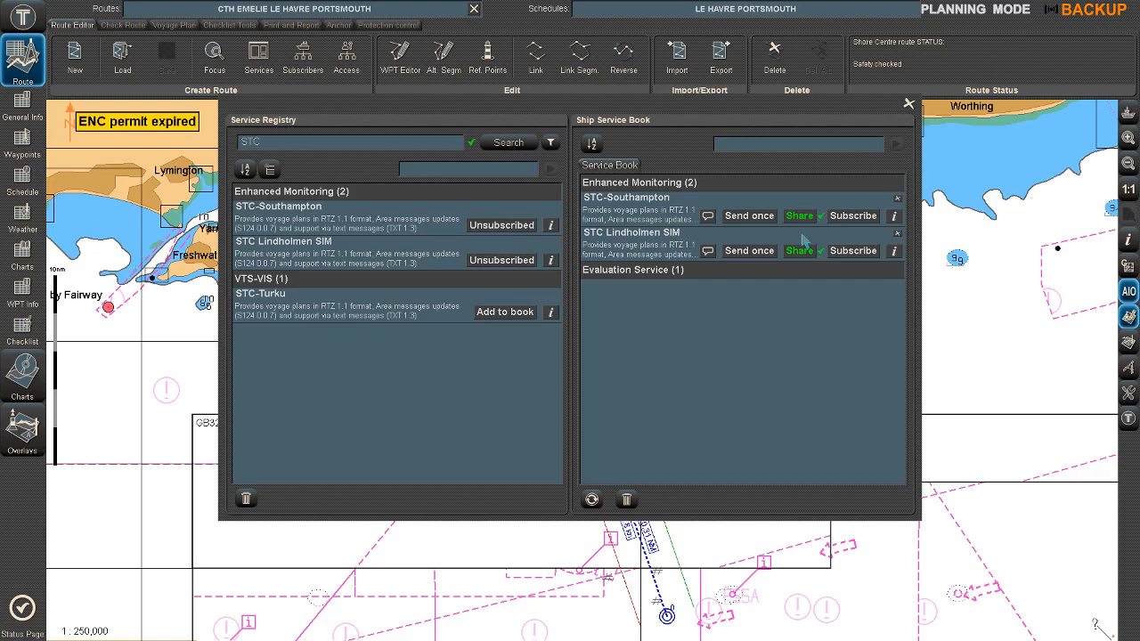